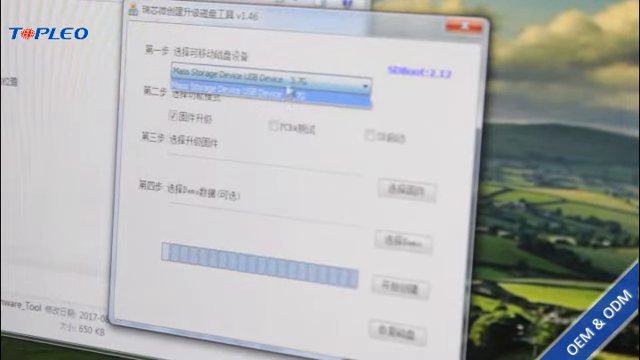
- Select the Mass Storage USB Device as the device to upgrade
{"action": "left_click", "coordinate": [244, 92]}
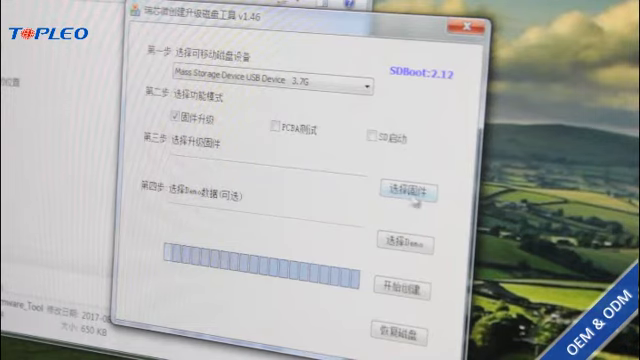
- Load the firmware image file and confirm Yes to begin writing the loader
{"action": "left_click", "coordinate": [408, 192]}
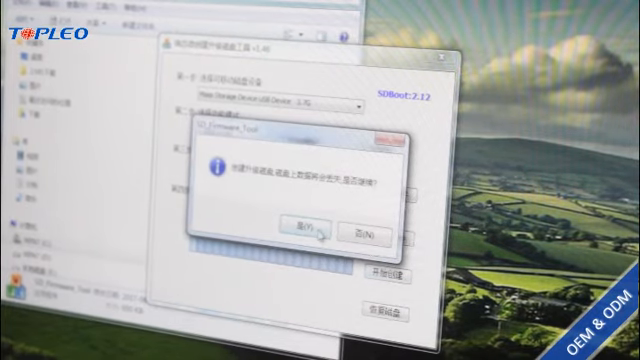
{"action": "left_click", "coordinate": [296, 226]}
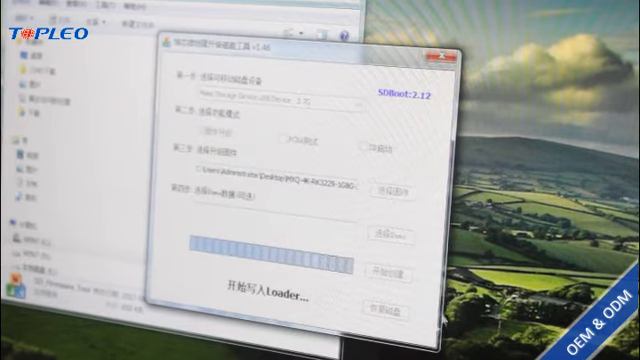